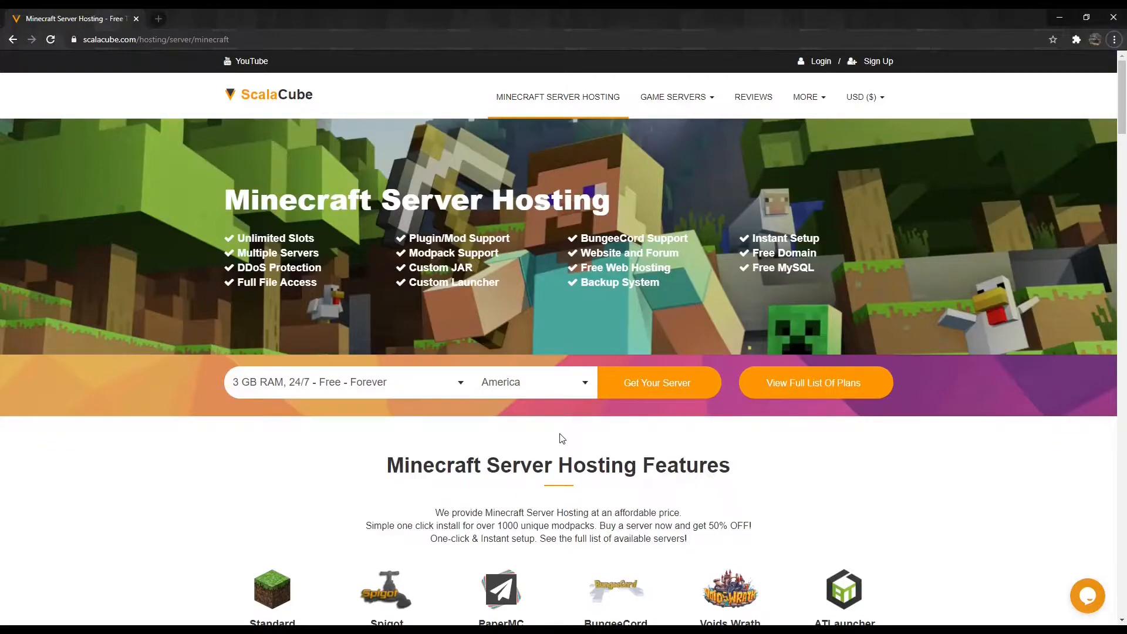
mouse_move(807, 65)
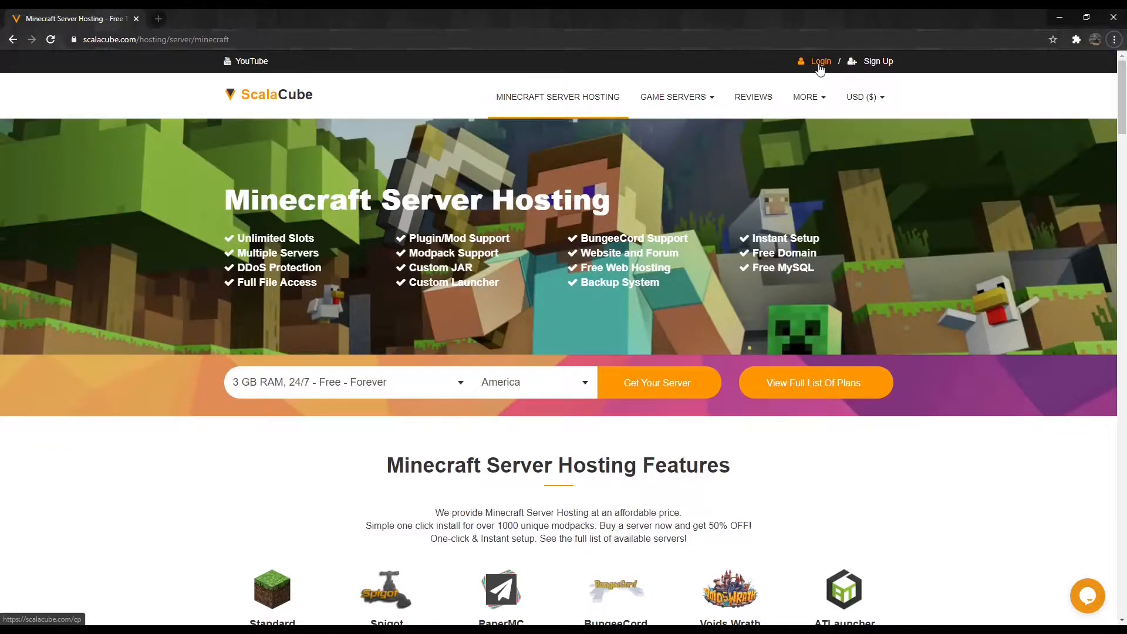
- Log in from the ScalaCube site to reach the control panel's Servers list
click(819, 61)
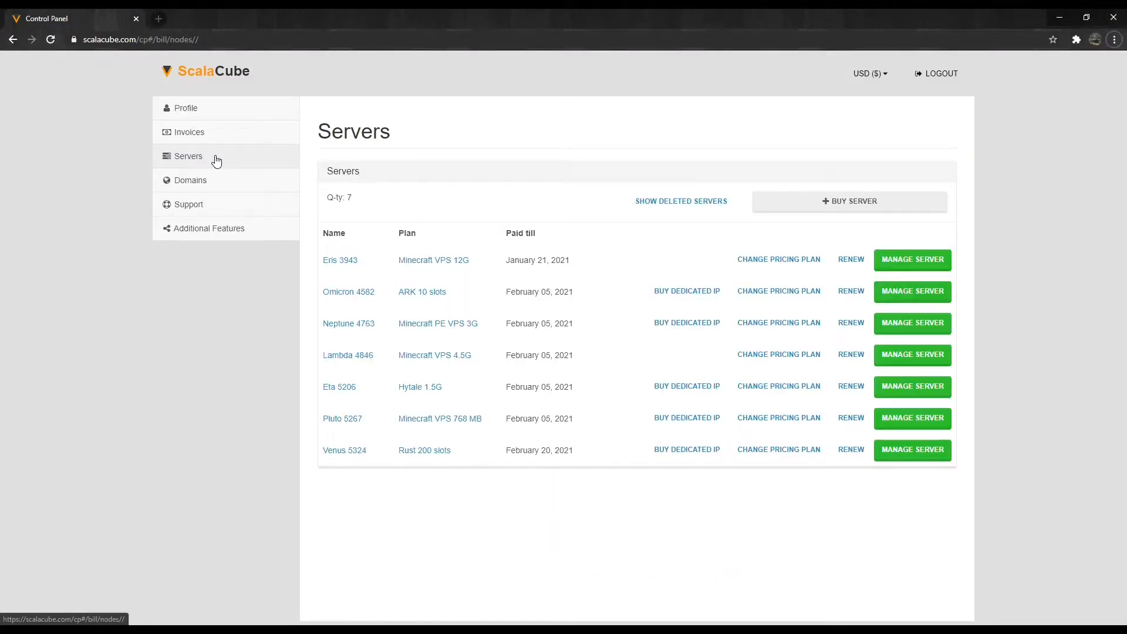
mouse_move(911, 259)
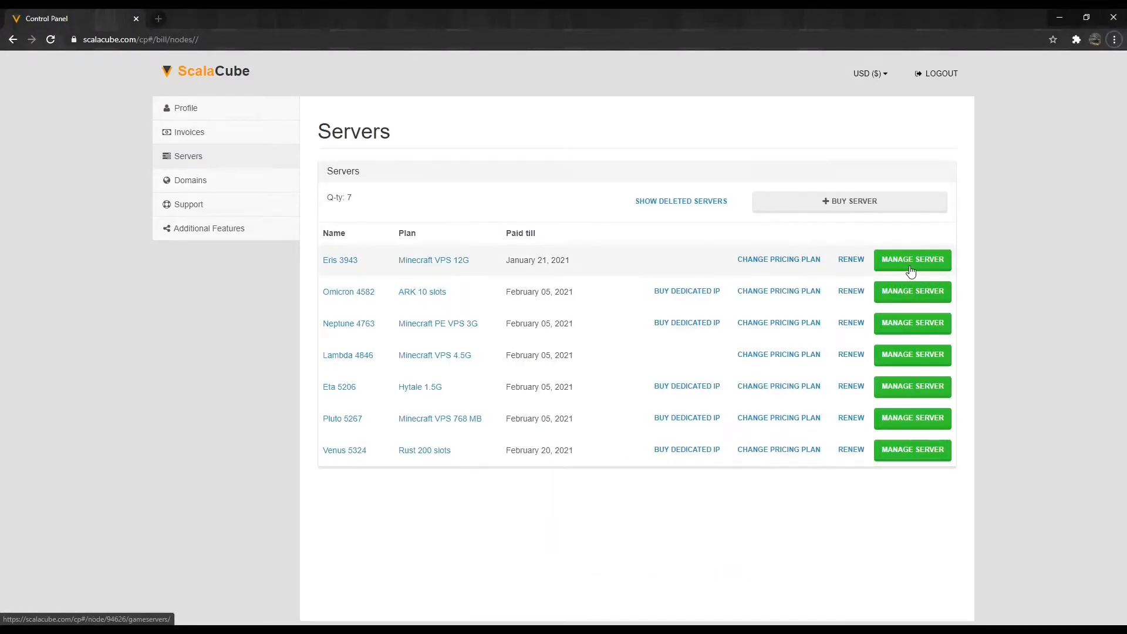
- Manage the Eris 3943 Minecraft server, turn it off, confirm, and refresh until stopped
click(911, 259)
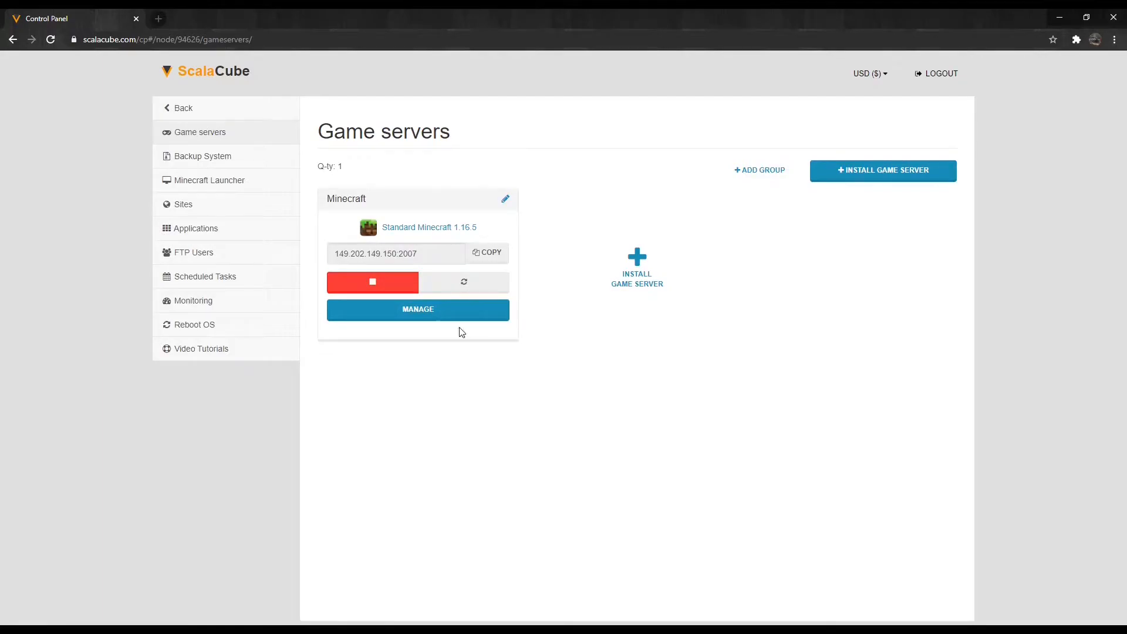
click(417, 308)
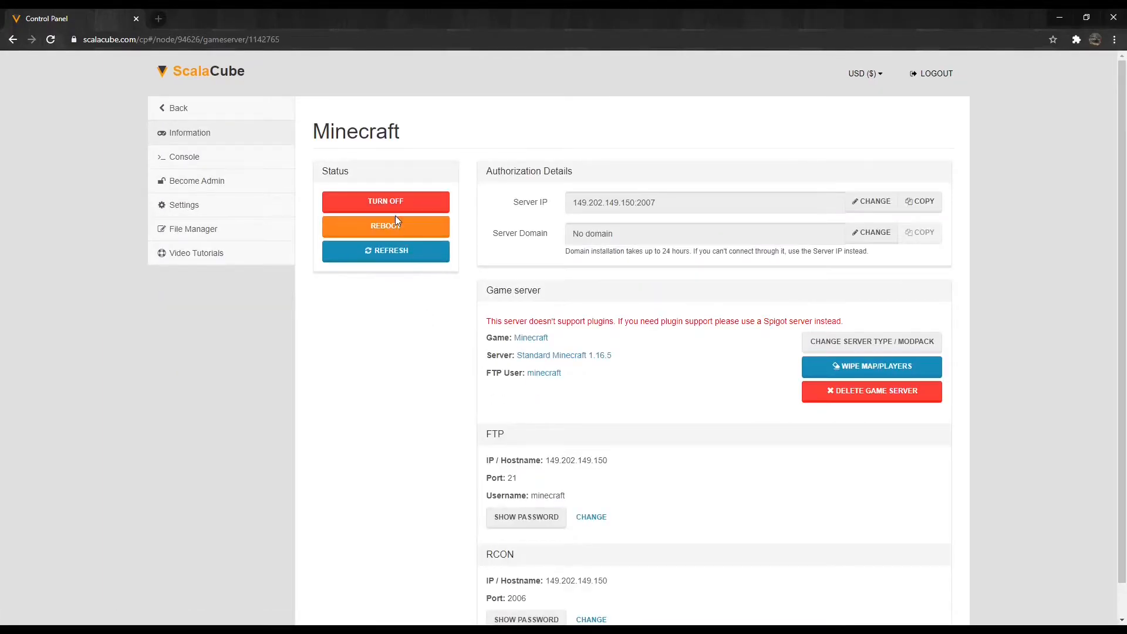
click(385, 201)
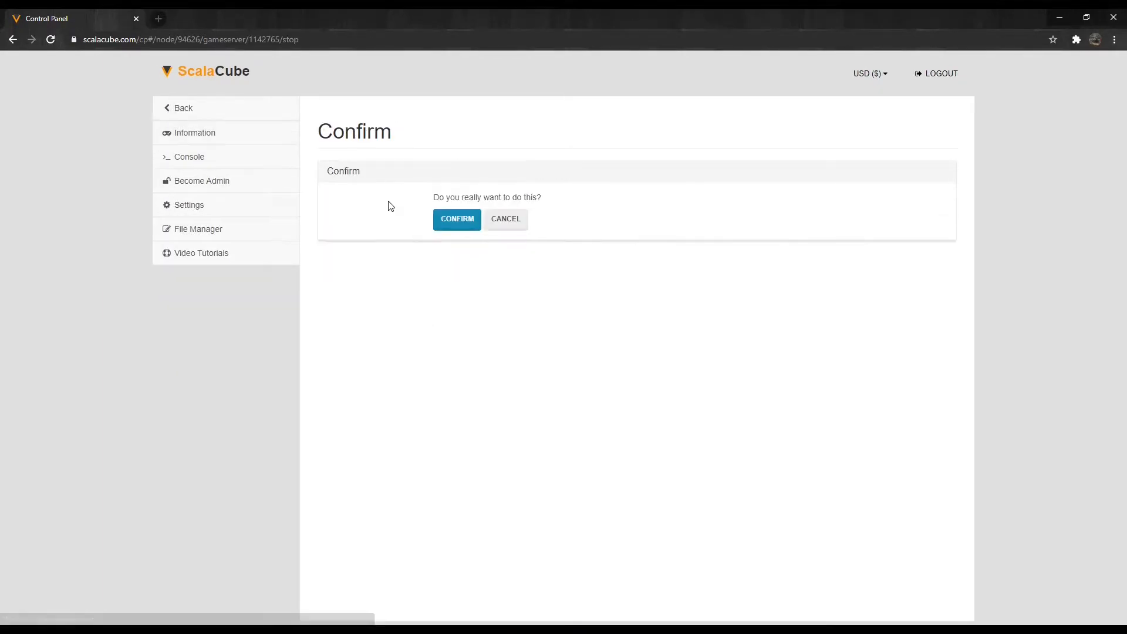
click(457, 218)
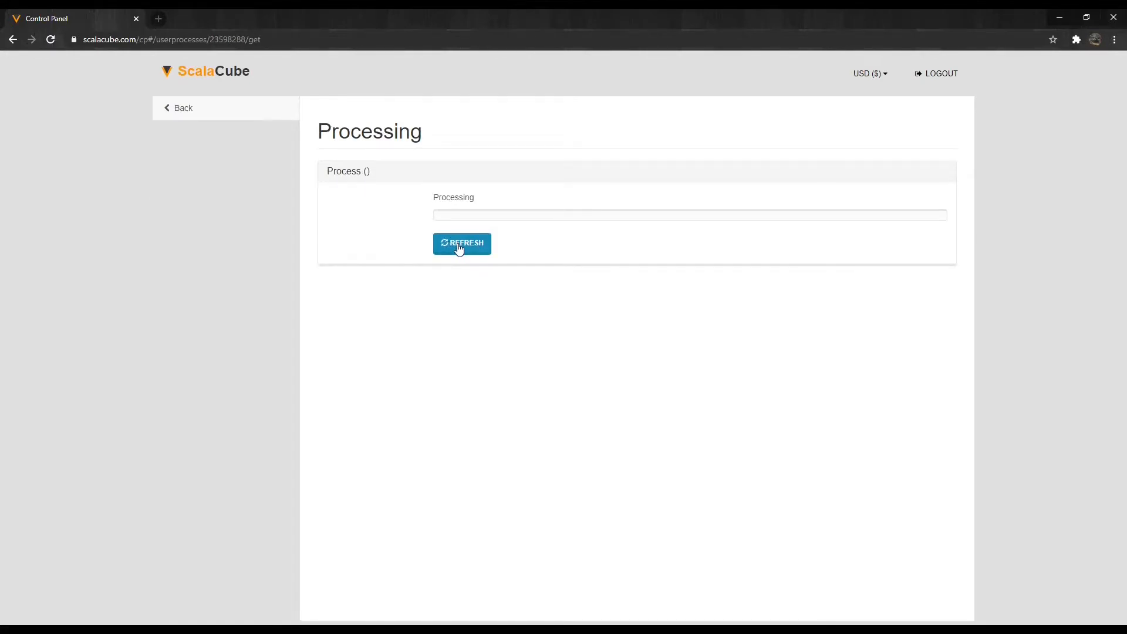
click(462, 243)
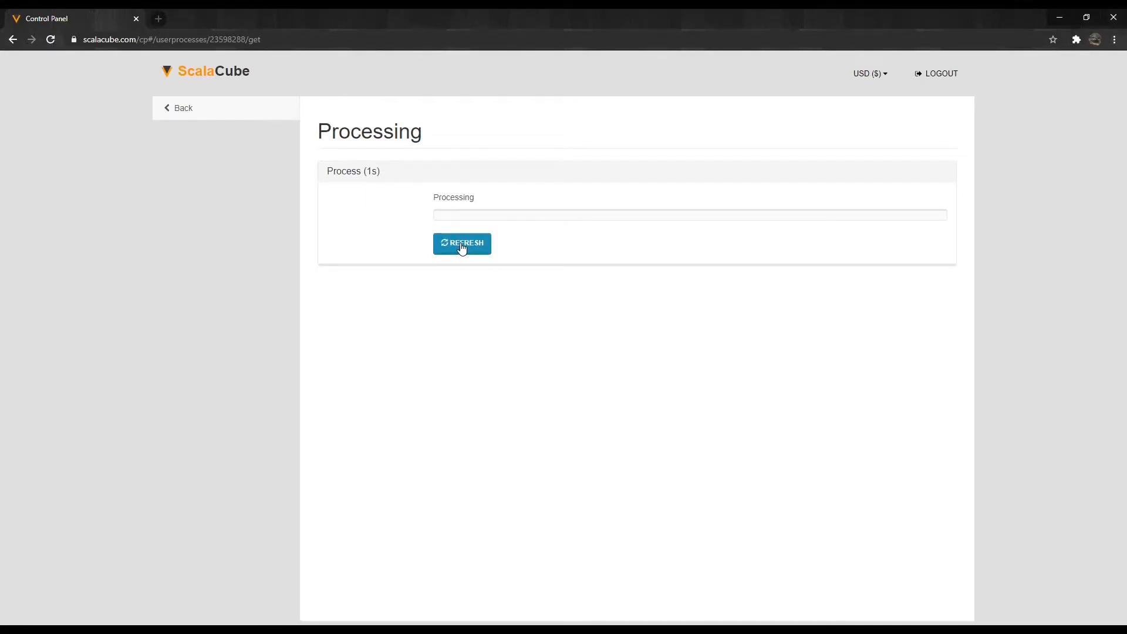
click(461, 243)
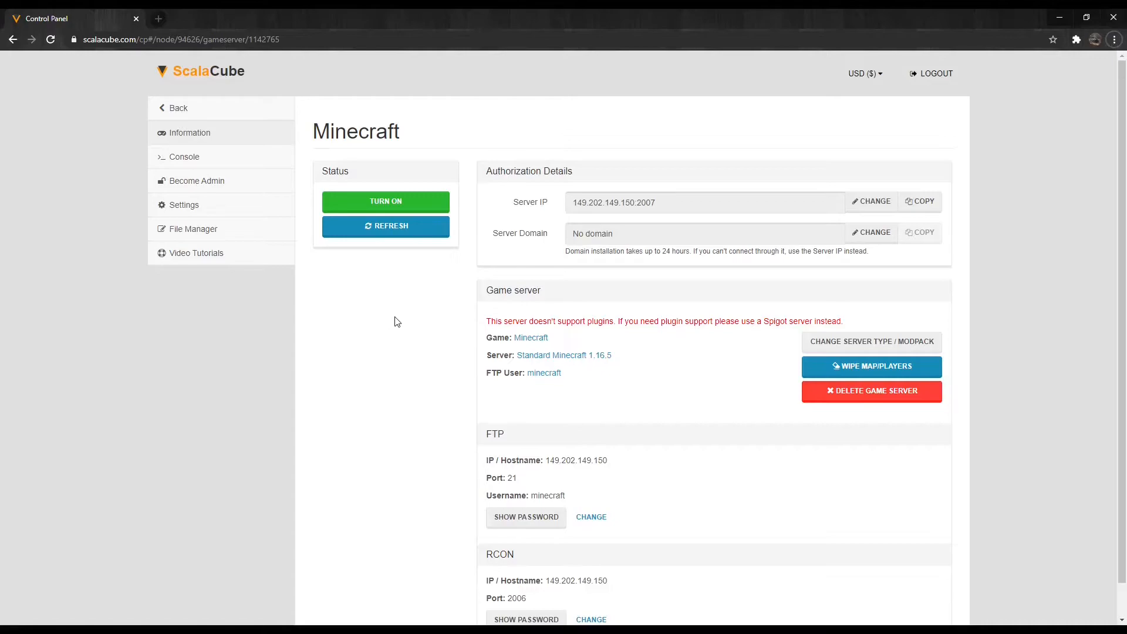
mouse_move(192, 229)
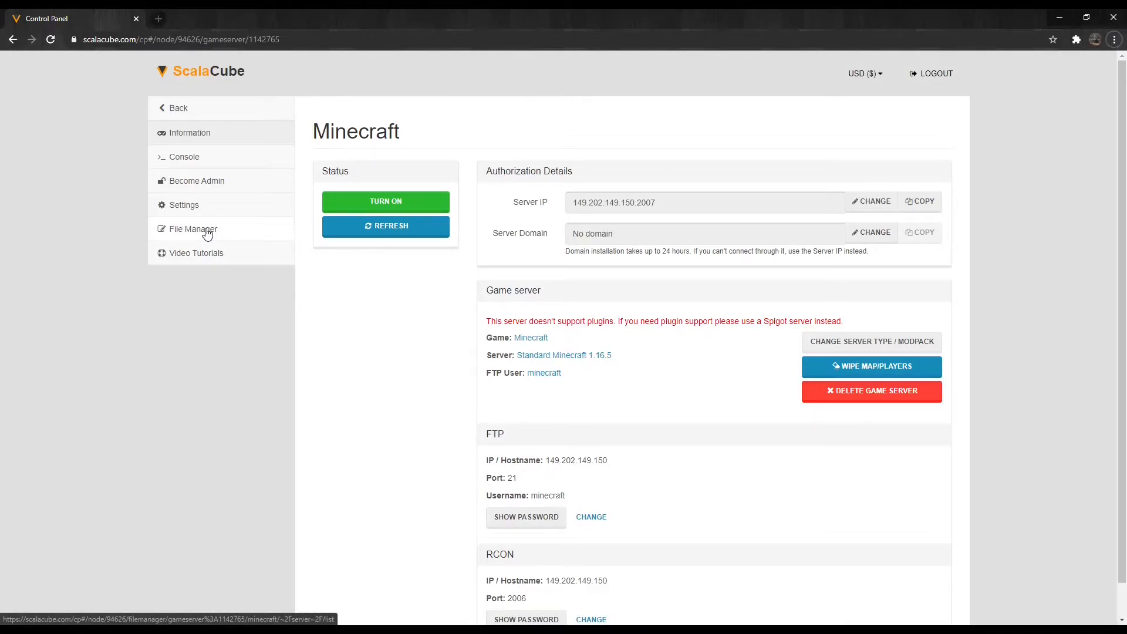
- Browse the server's files into the world folder's playerdata subfolder
click(191, 229)
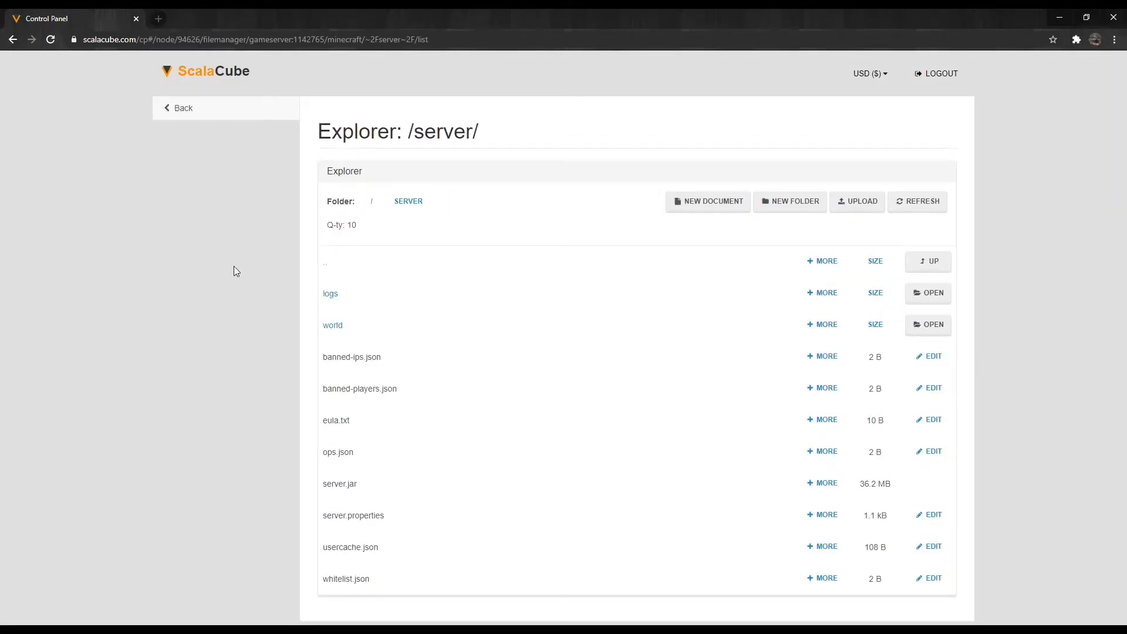
click(332, 325)
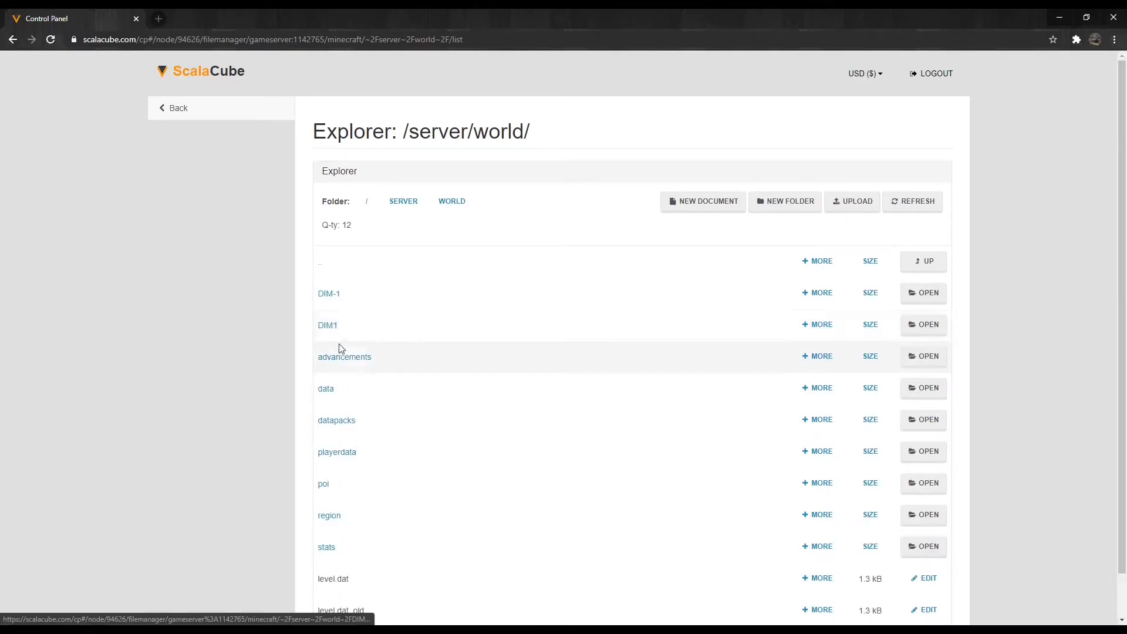
mouse_move(348, 459)
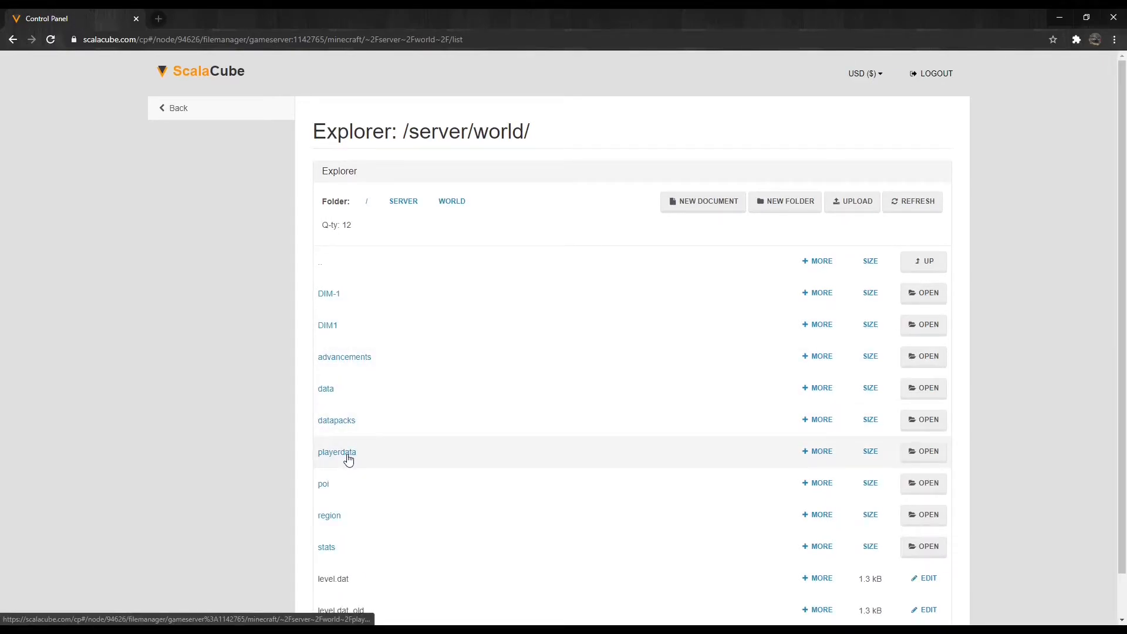
click(337, 451)
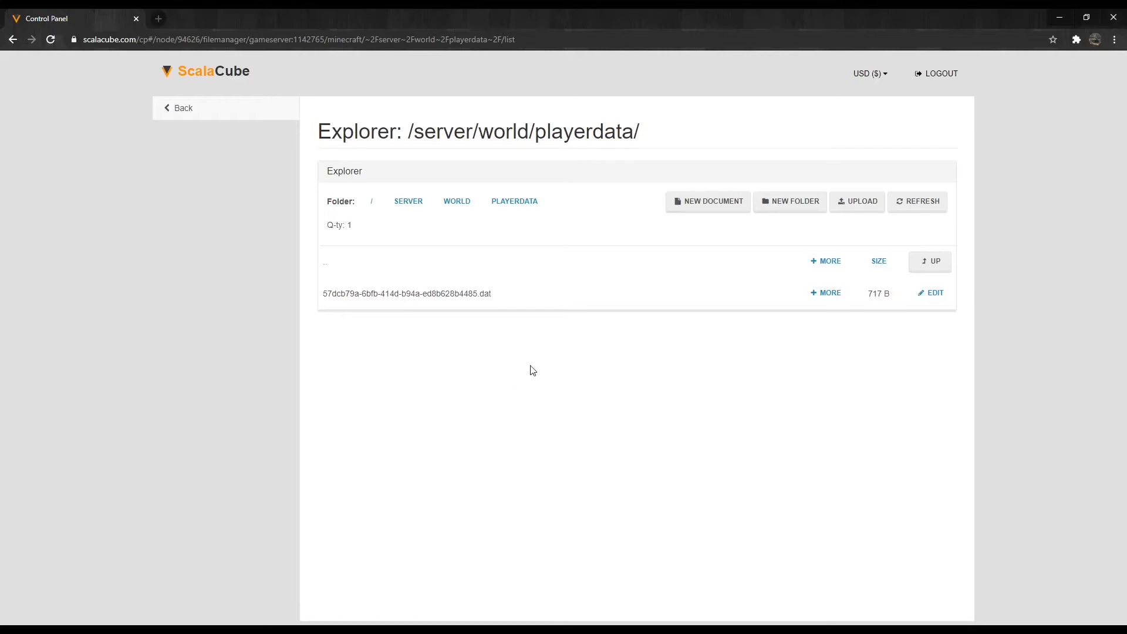
mouse_move(745, 301)
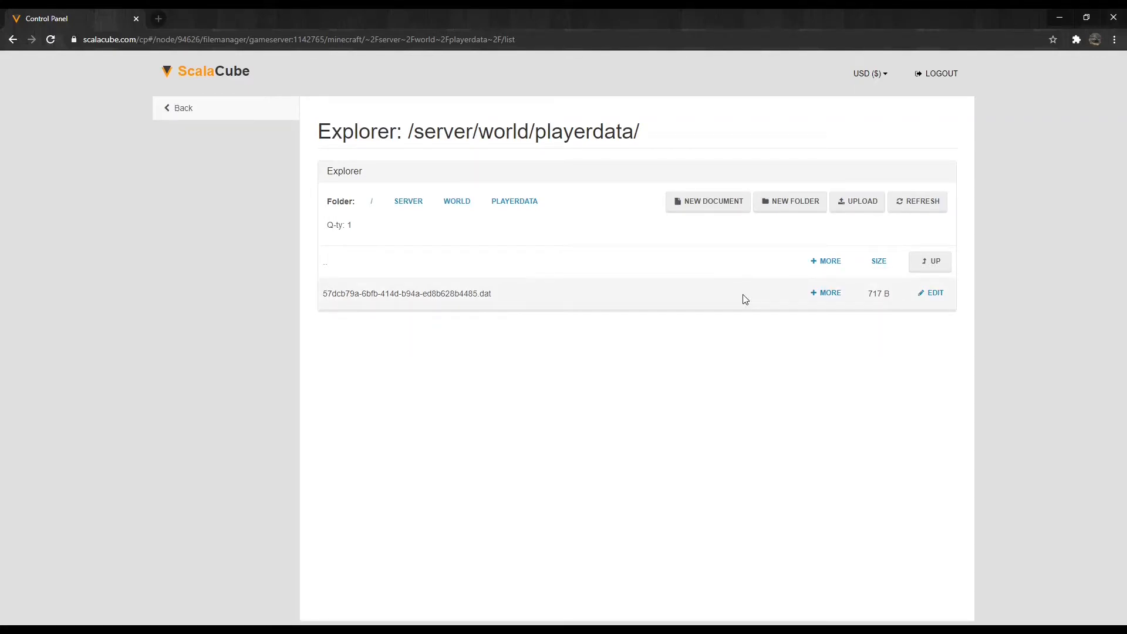
mouse_move(733, 297)
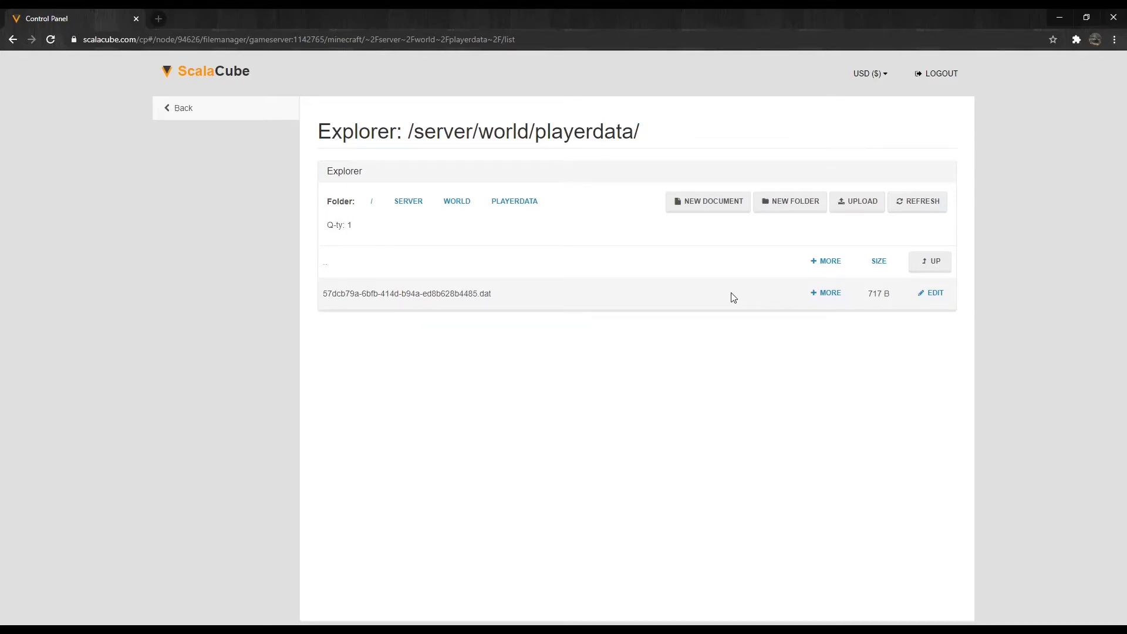
mouse_move(825, 296)
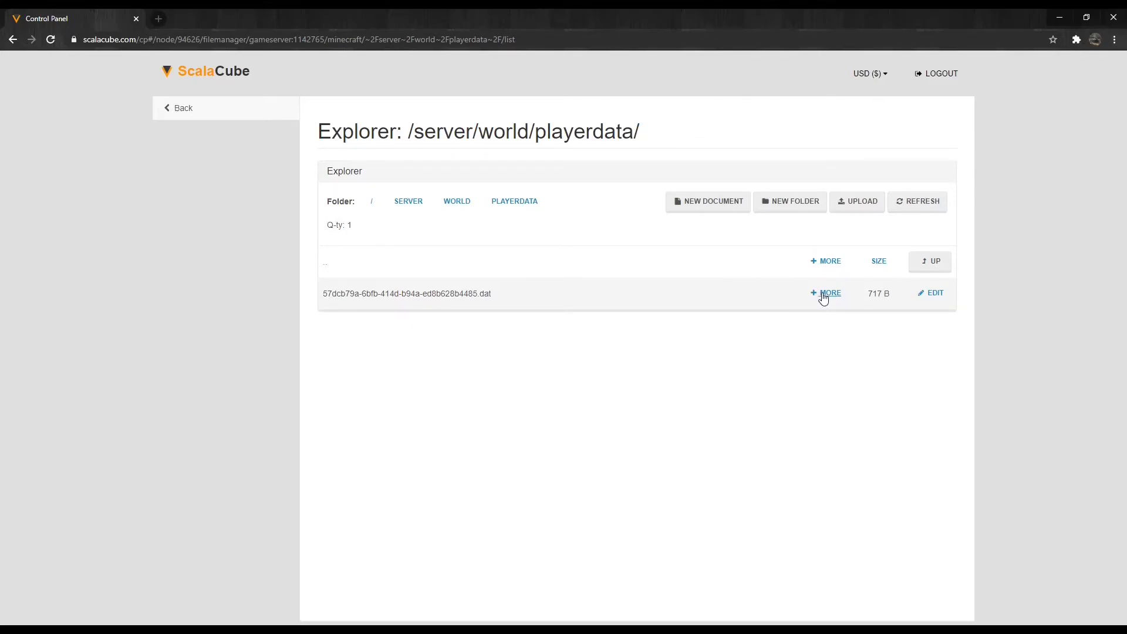
- Delete the lone .dat player file and return to the server's information page
click(828, 292)
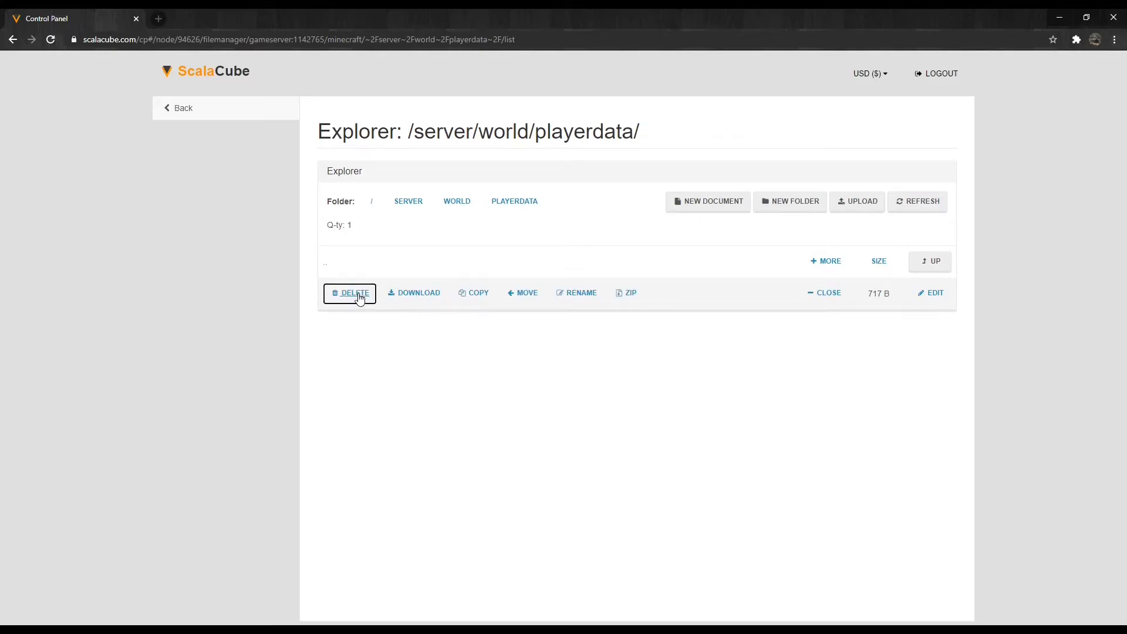
click(353, 292)
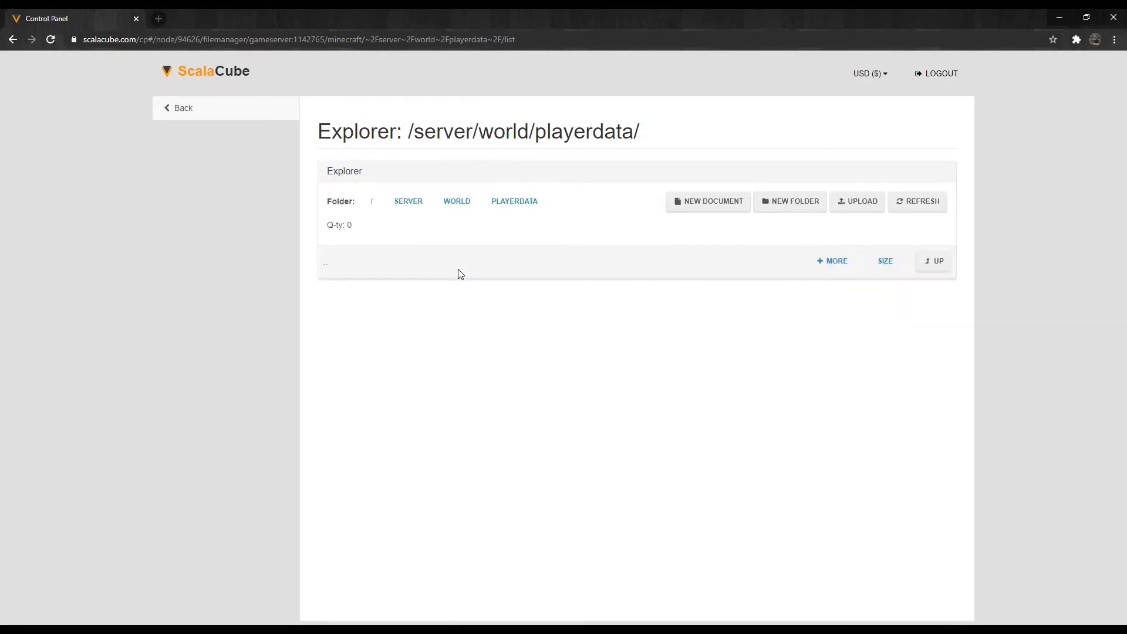
mouse_move(463, 319)
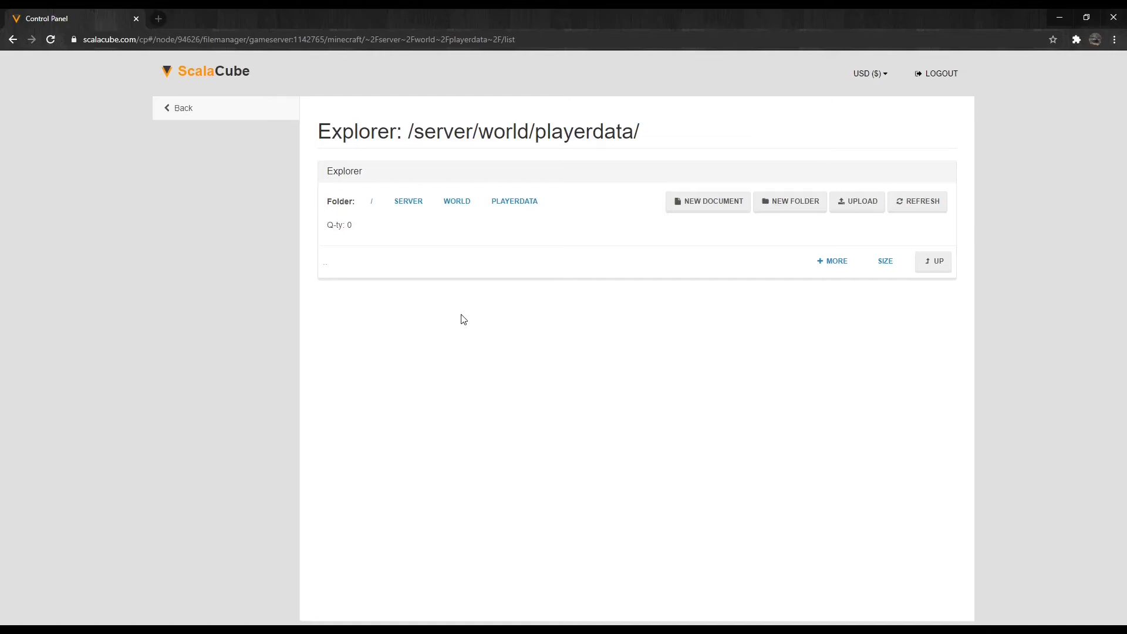
click(179, 108)
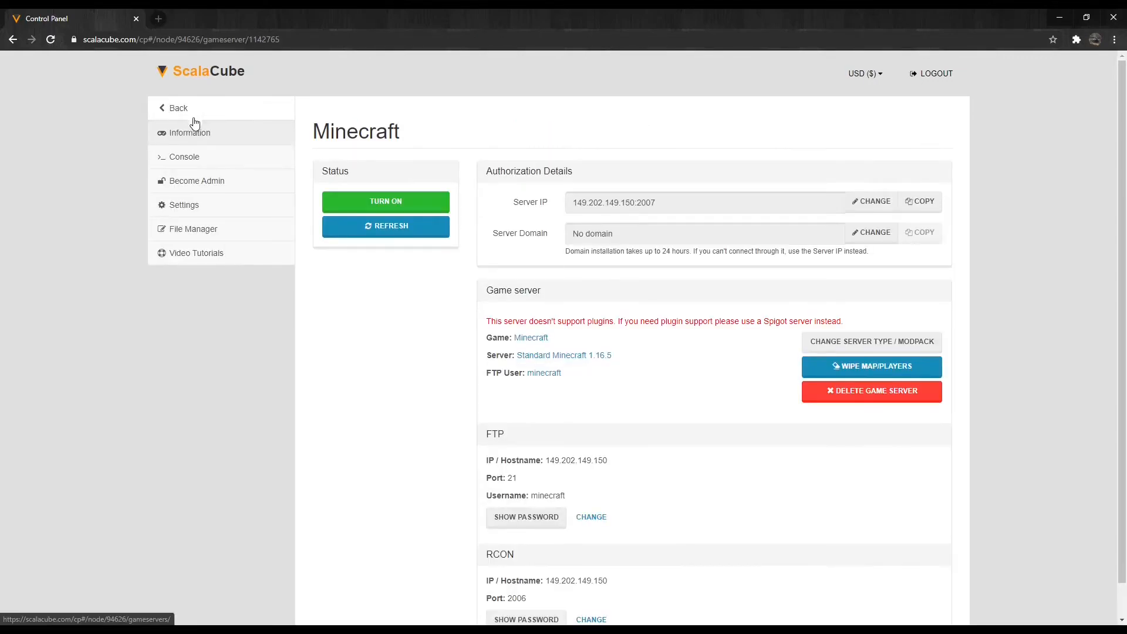
- Turn the Minecraft server on, confirm, refresh until booted, and continue to its info page
click(385, 201)
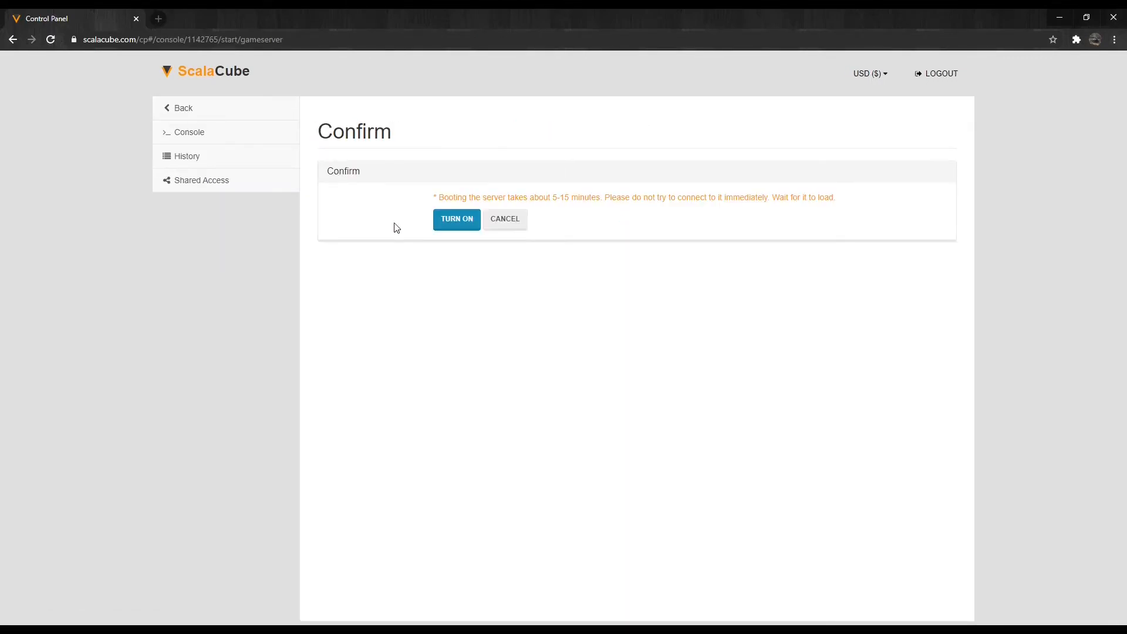
click(456, 219)
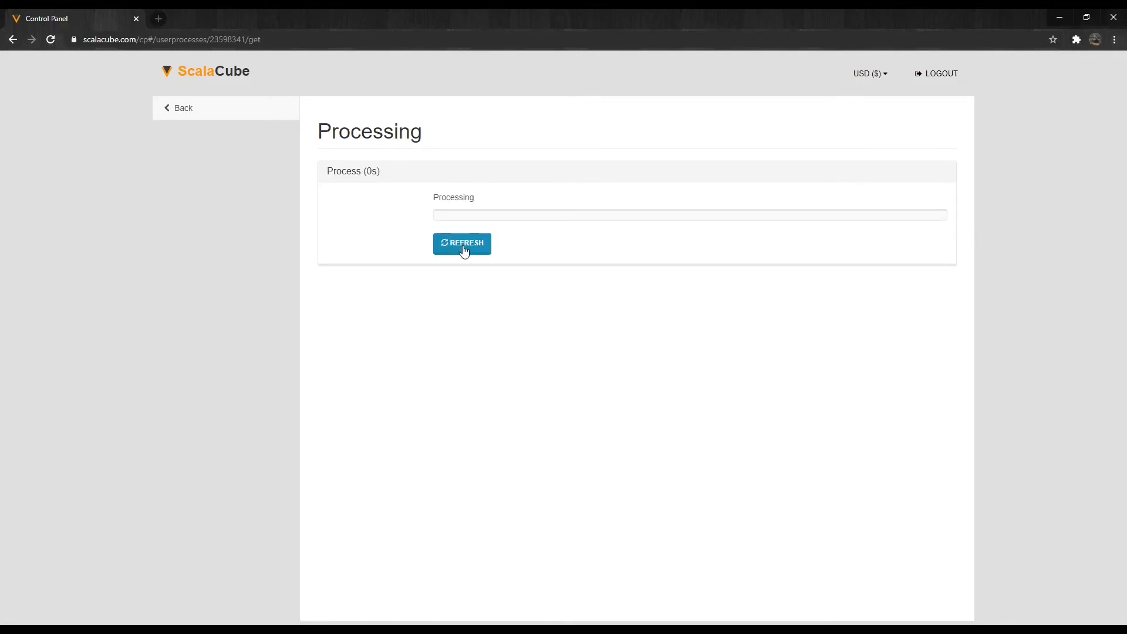
click(463, 243)
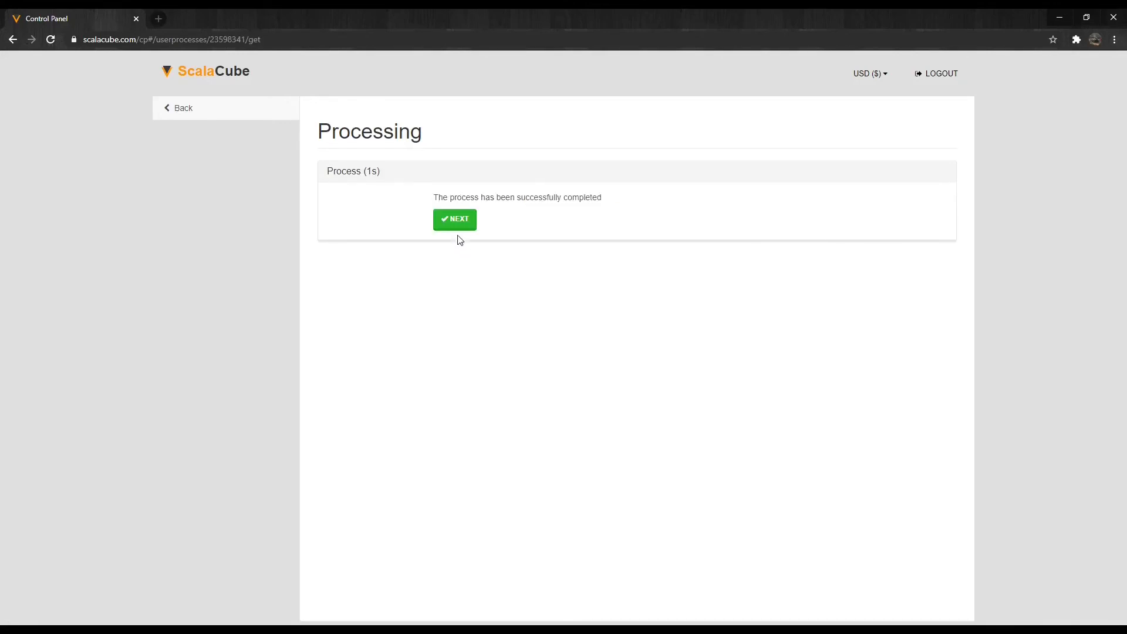
click(454, 220)
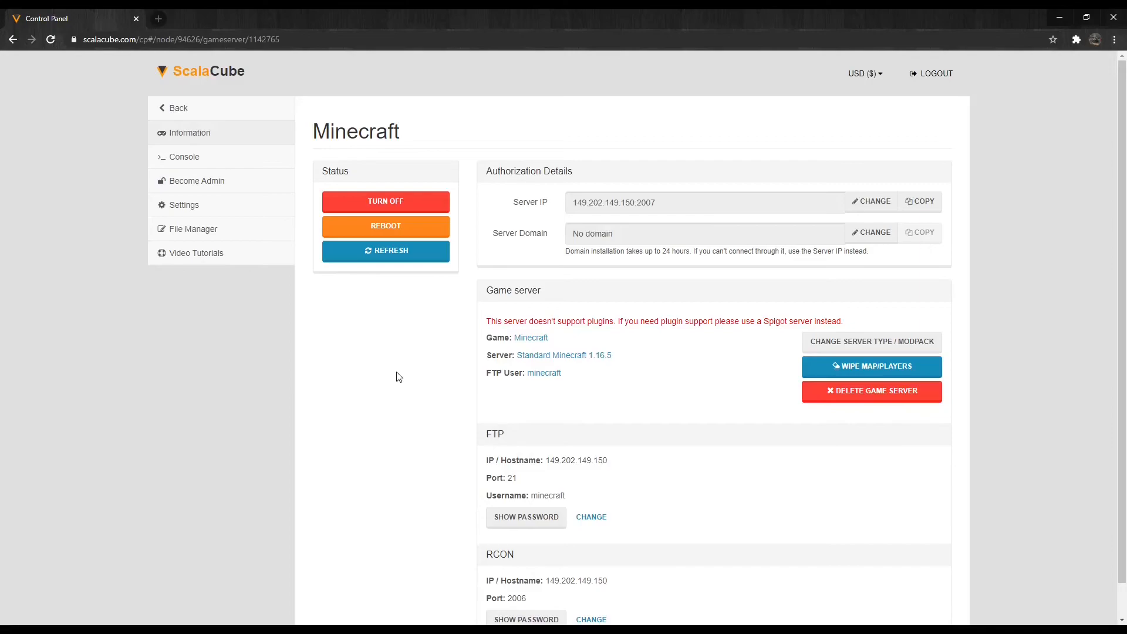